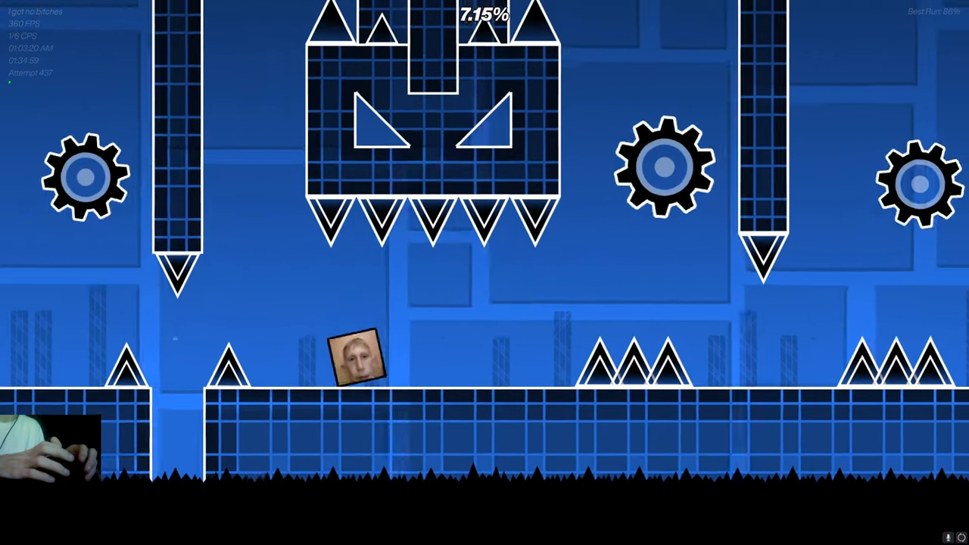
- Play through the Insane-rated level to 100% completion and return to its level page
{"action": "left_click", "coordinate": [356, 351]}
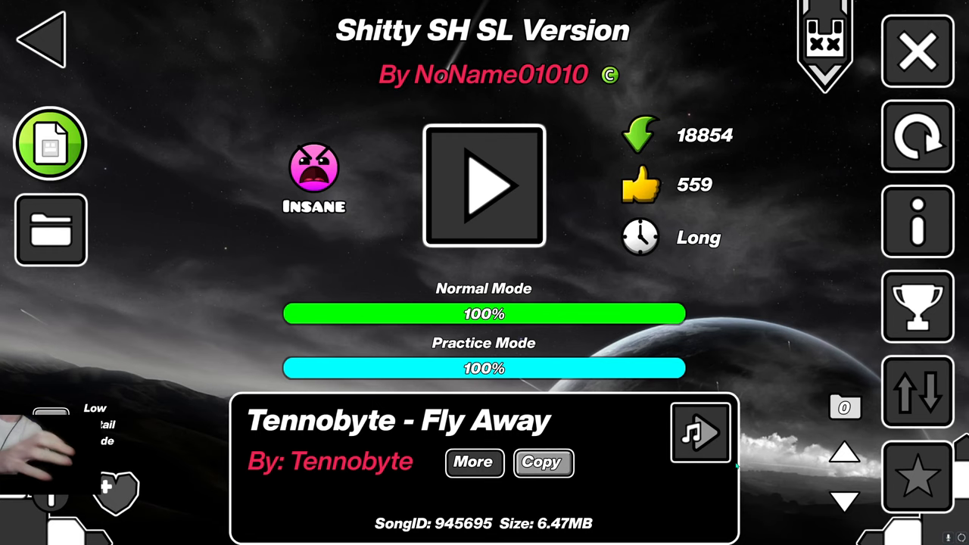
- Review the 437-attempt level stats, then draft the comment 'gg fluked last cube 450 atte'
{"action": "left_click", "coordinate": [918, 221]}
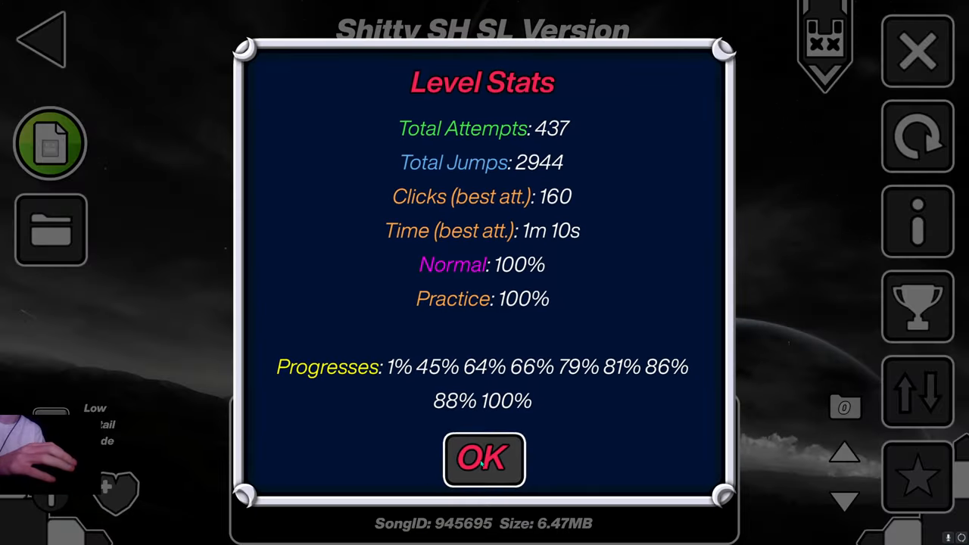
{"action": "left_click", "coordinate": [484, 461]}
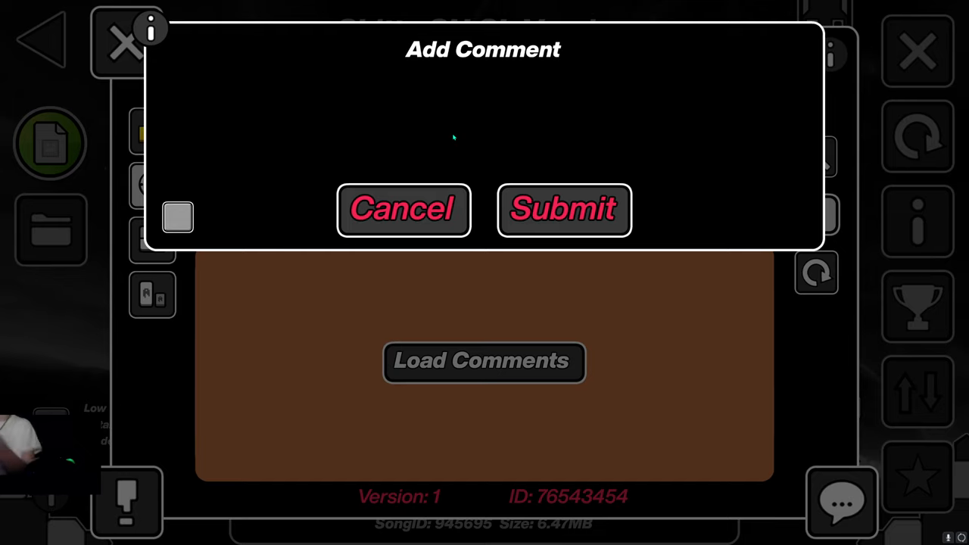
{"action": "type", "text": "gg flujked last cube 450 q"}
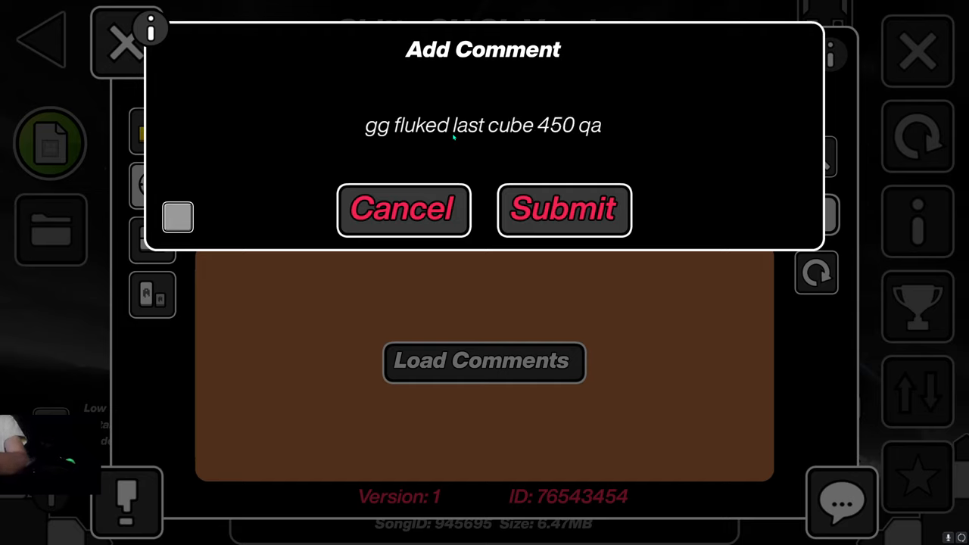
{"action": "type", "text": "atte"}
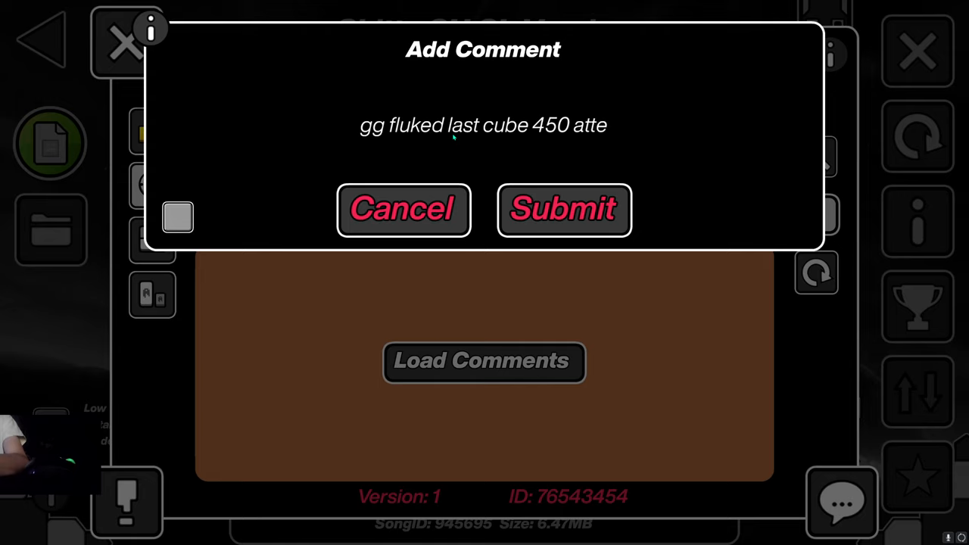